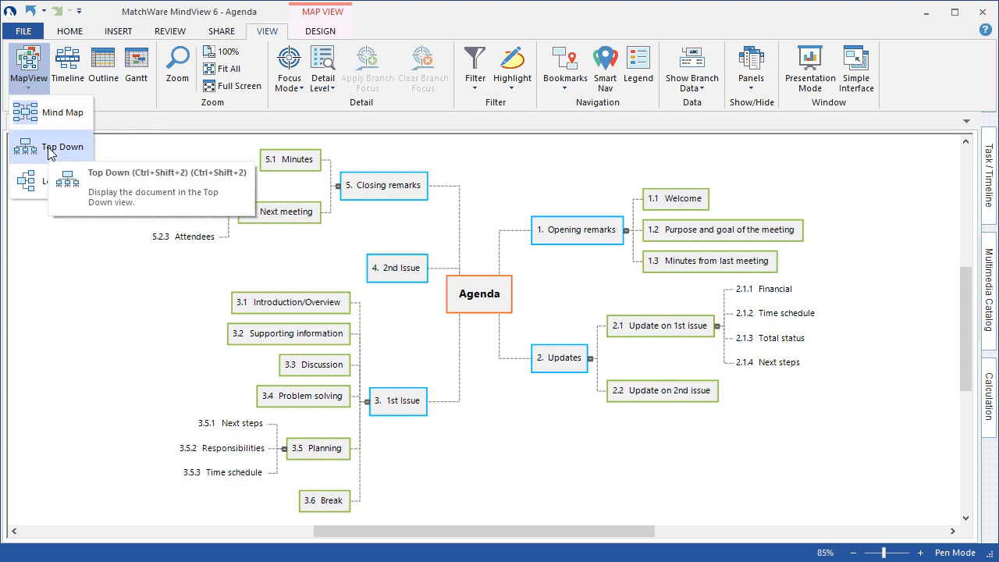
Preview the Agenda map as Top Down, then Left/Right, then as a text outline.
{"action": "left_click", "coordinate": [64, 147]}
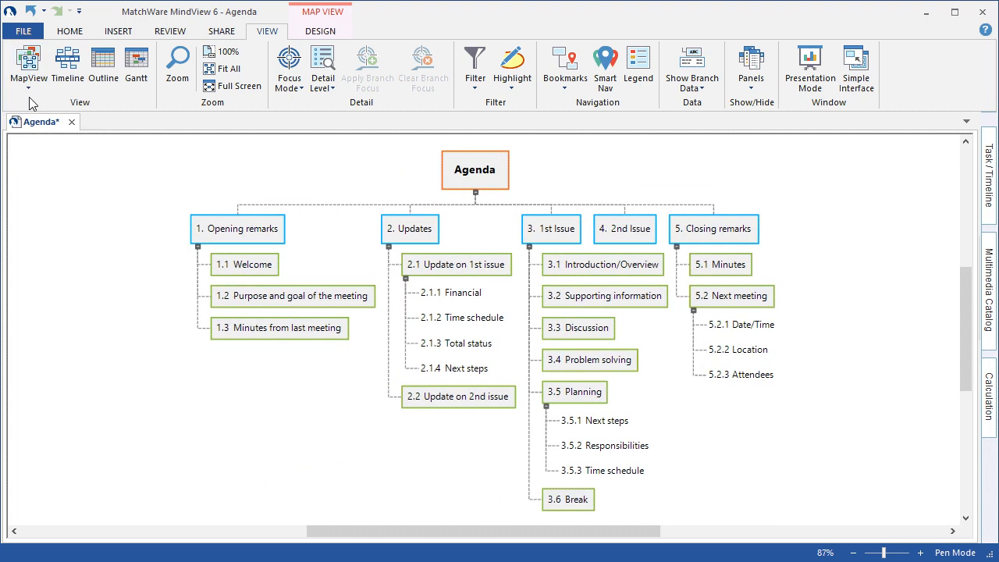
{"action": "left_click", "coordinate": [28, 66]}
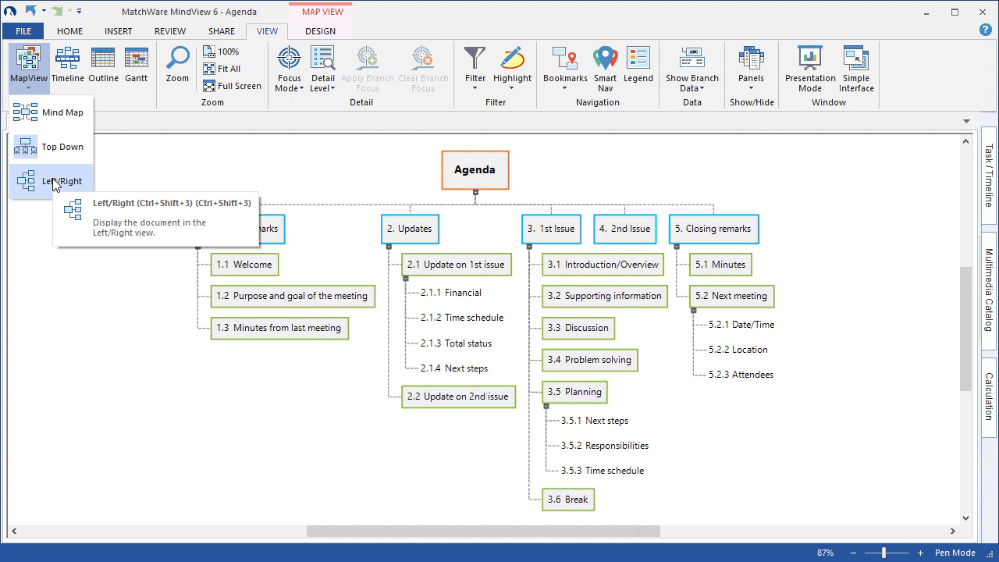
{"action": "left_click", "coordinate": [62, 182]}
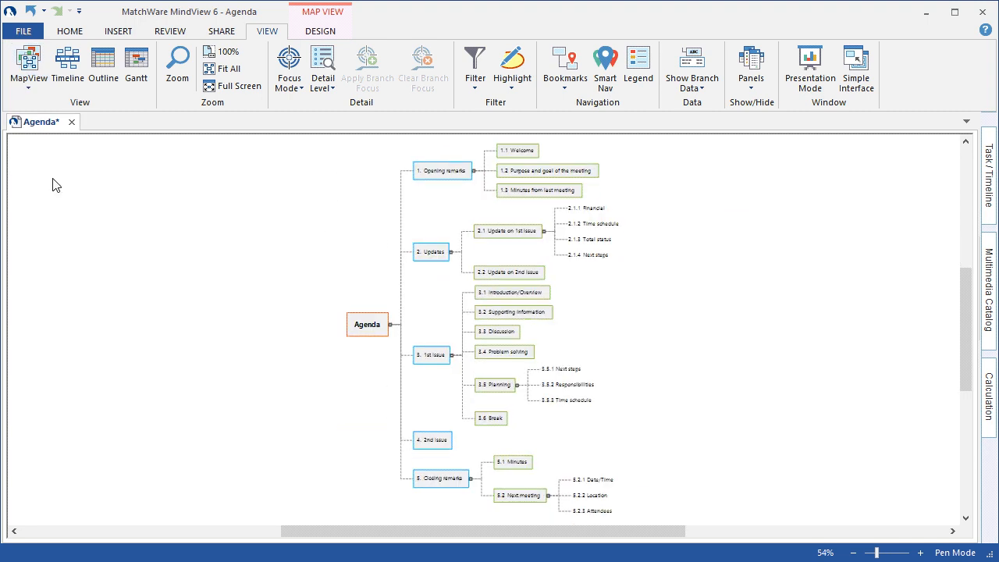
{"action": "mouse_move", "coordinate": [103, 69]}
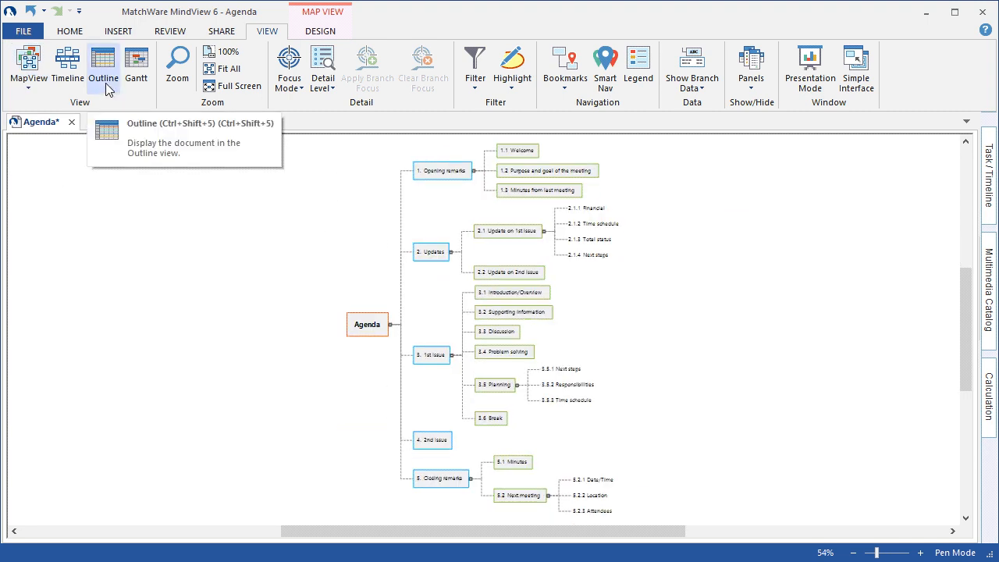
{"action": "left_click", "coordinate": [103, 66]}
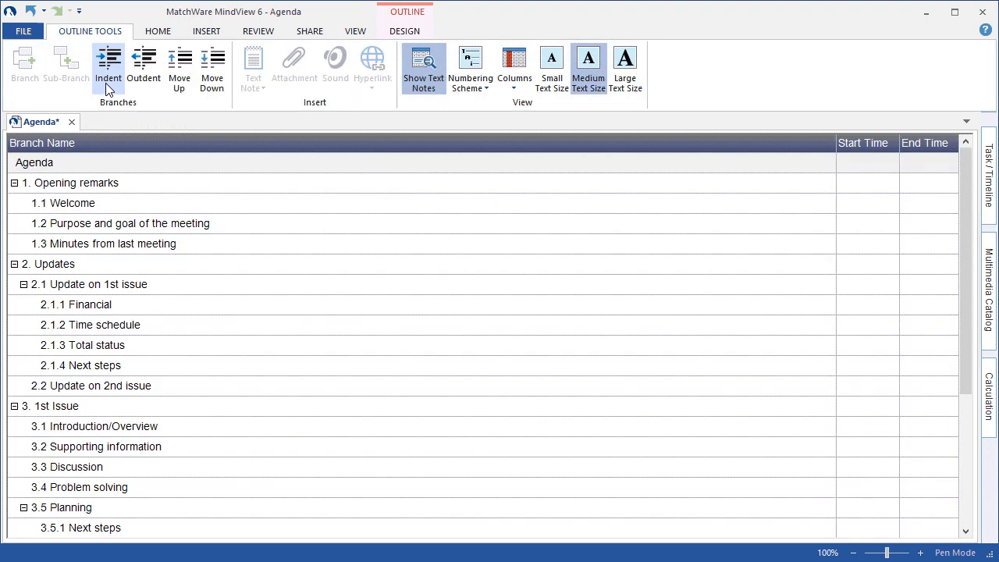
{"action": "mouse_move", "coordinate": [356, 31]}
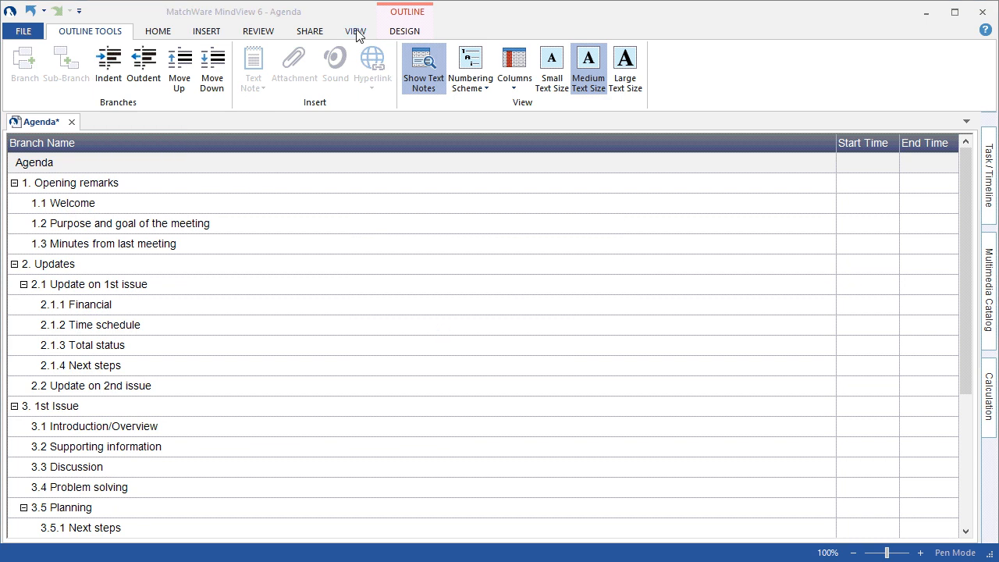
{"action": "left_click", "coordinate": [356, 31]}
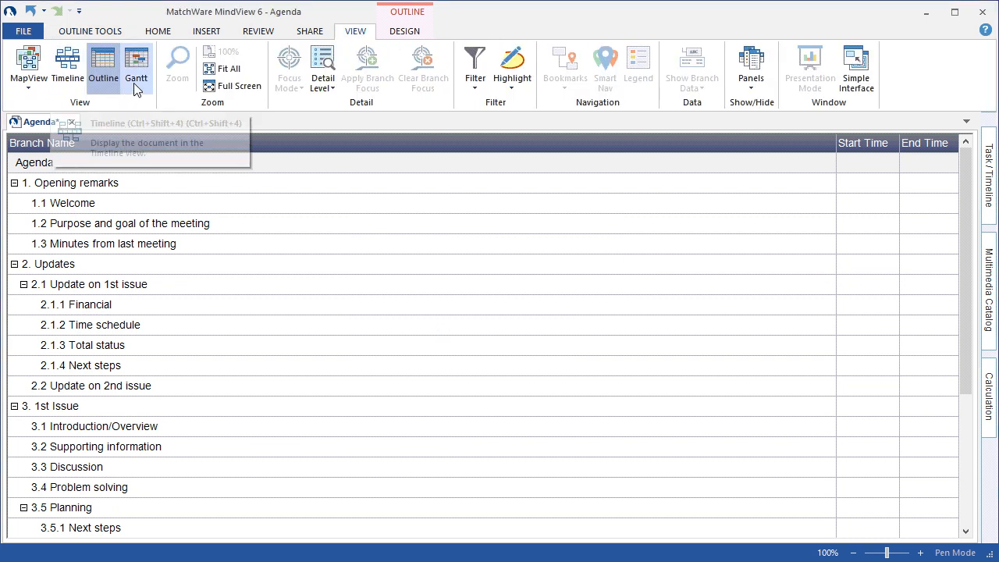
{"action": "mouse_move", "coordinate": [269, 211]}
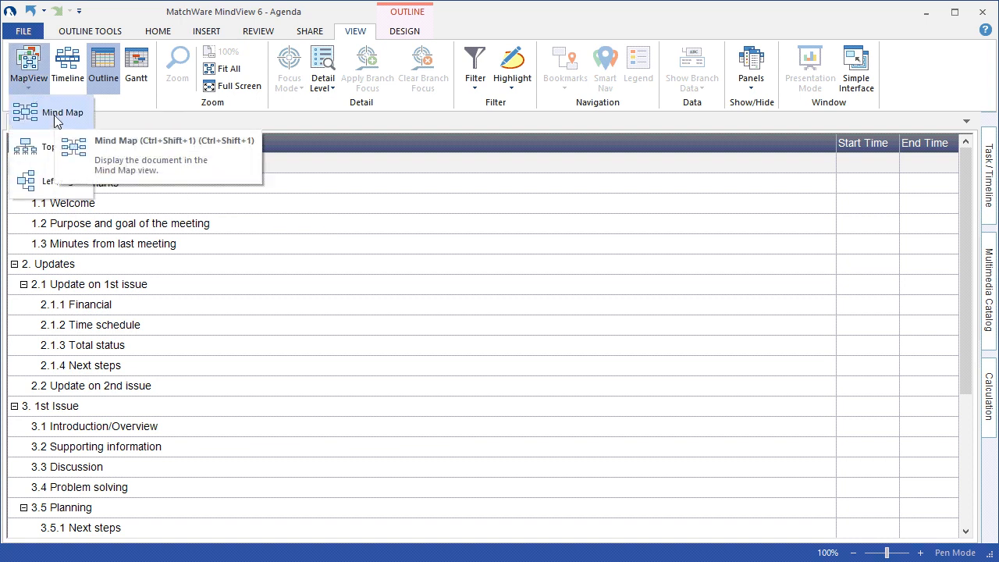
Return to the mind map and apply the dark blue outlined style from the Styles gallery.
{"action": "left_click", "coordinate": [66, 112]}
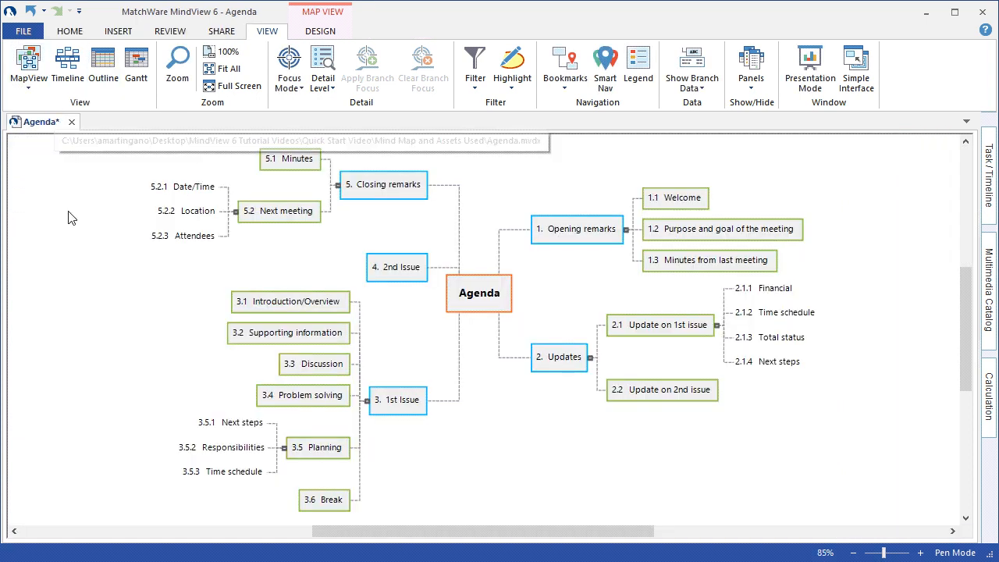
{"action": "mouse_move", "coordinate": [81, 242]}
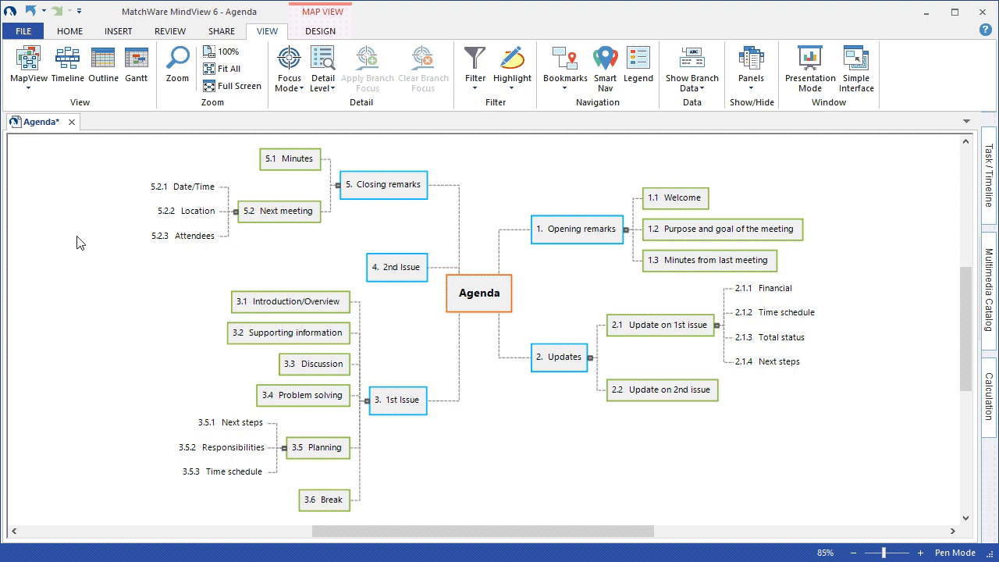
{"action": "mouse_move", "coordinate": [345, 134]}
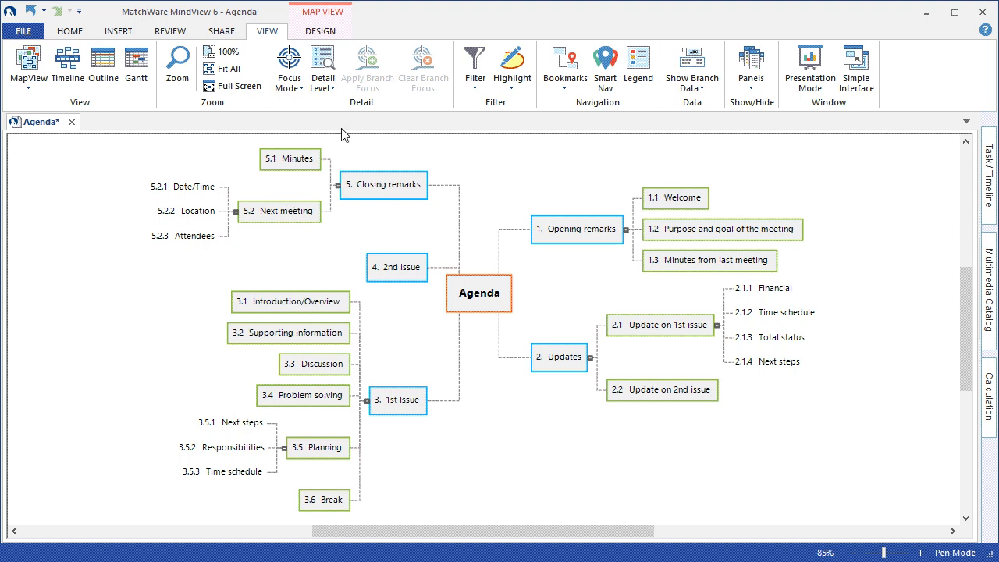
{"action": "left_click", "coordinate": [320, 31]}
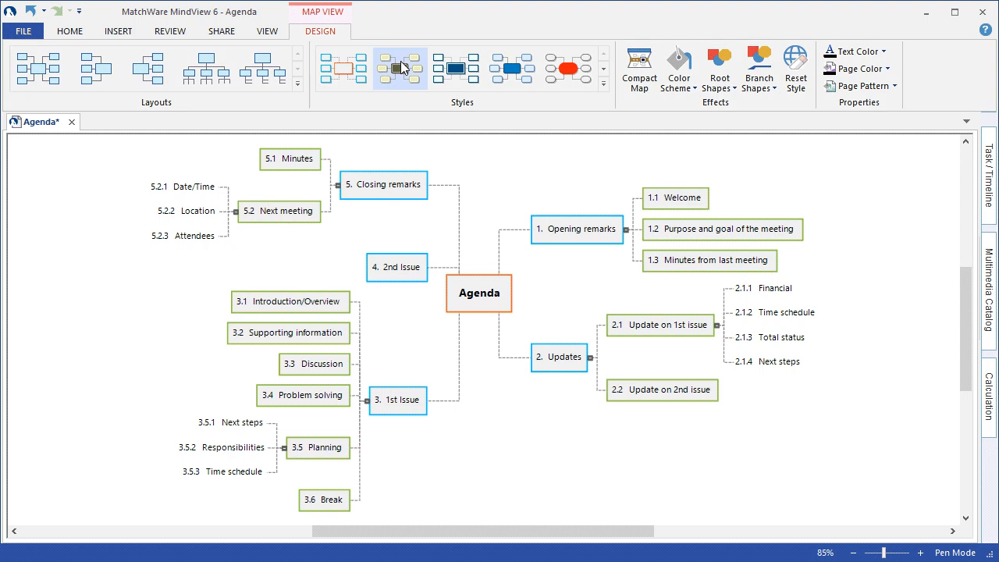
{"action": "left_click", "coordinate": [399, 68]}
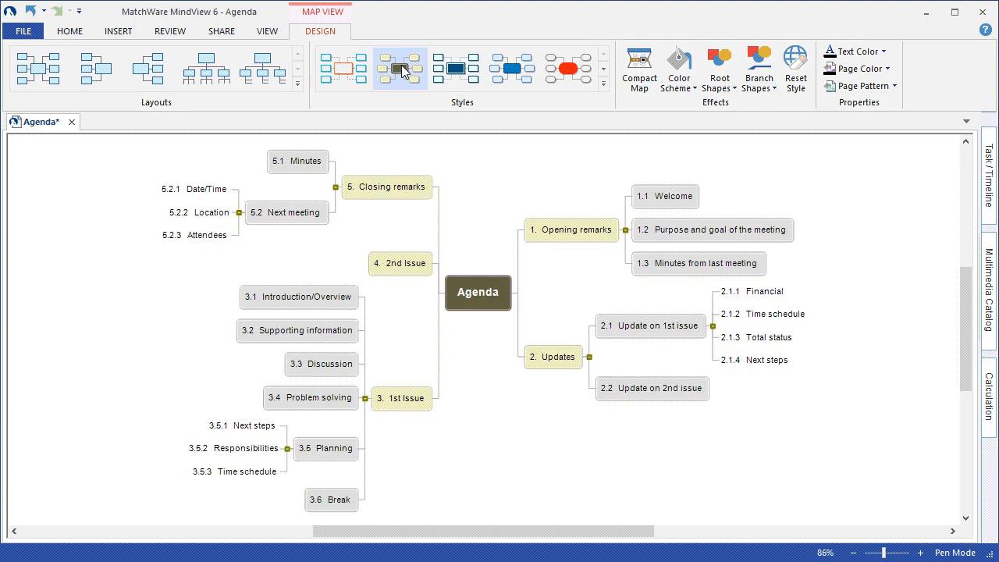
{"action": "left_click", "coordinate": [456, 69]}
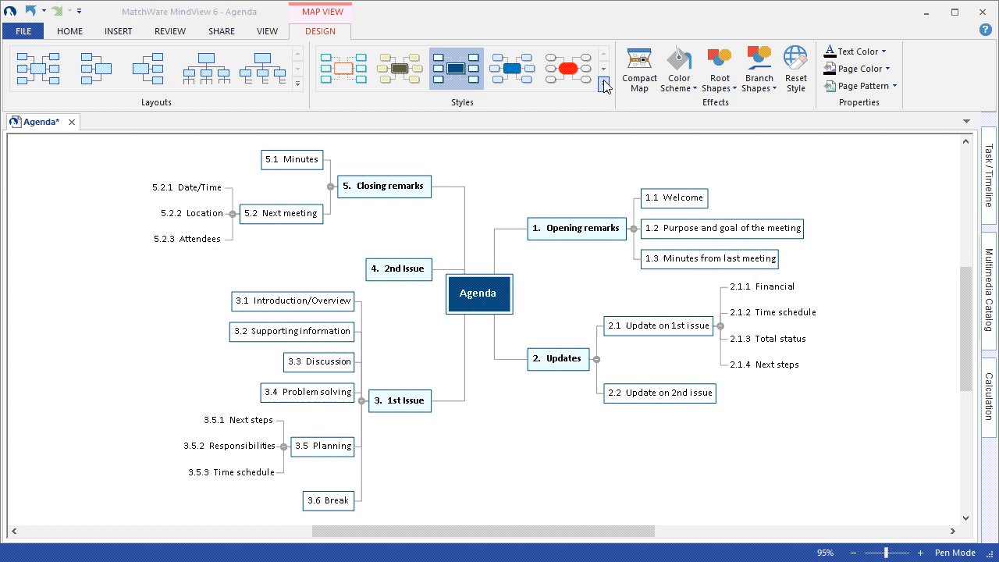
{"action": "left_click", "coordinate": [603, 83]}
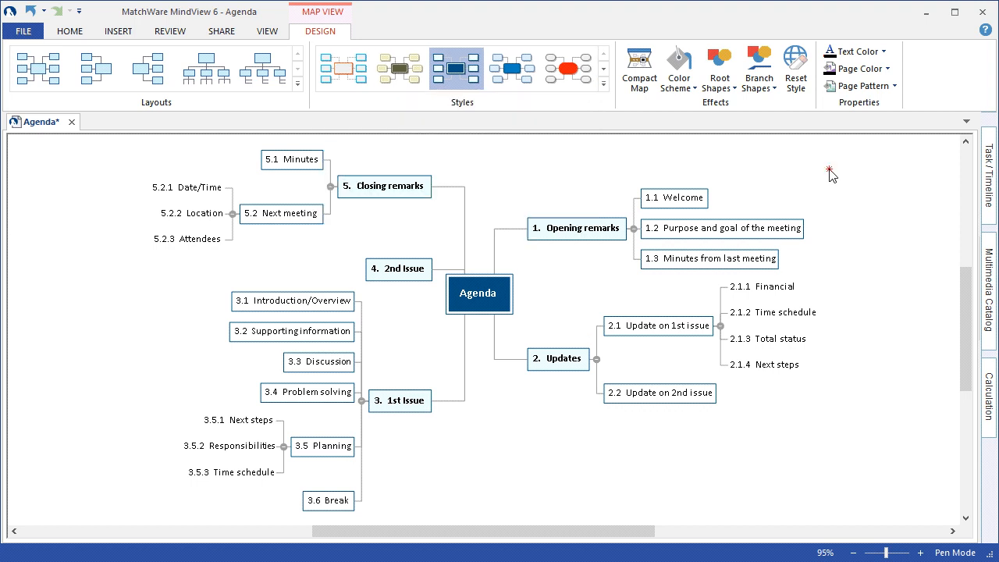
{"action": "mouse_move", "coordinate": [439, 335]}
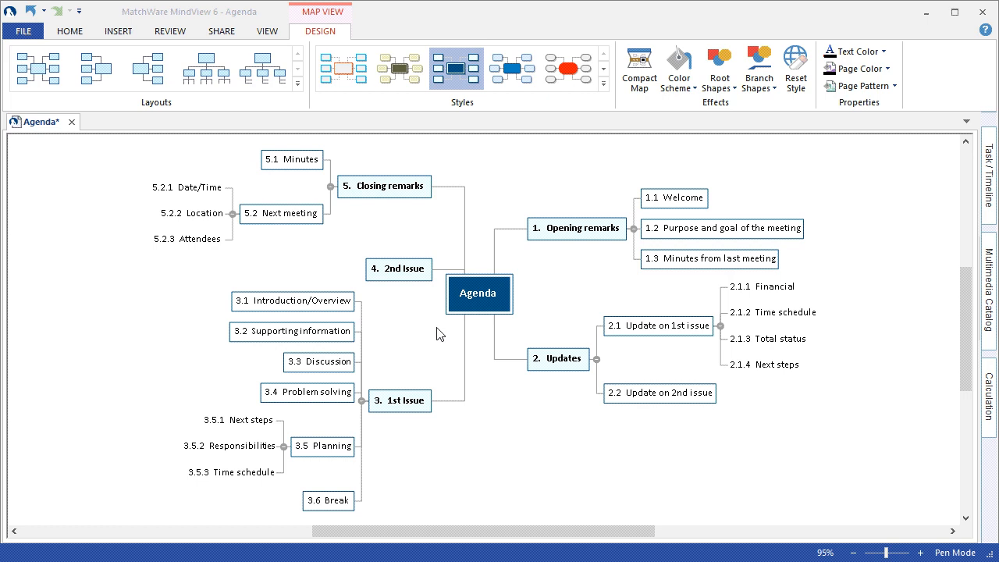
{"action": "mouse_move", "coordinate": [677, 137]}
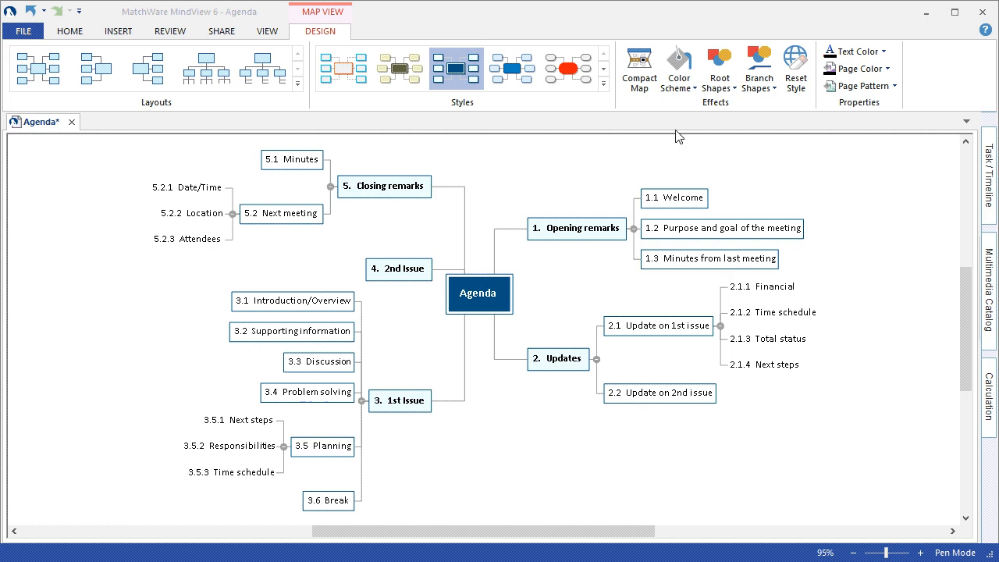
Apply the orange colour scheme and give the Agenda root a folder shape.
{"action": "left_click", "coordinate": [677, 68]}
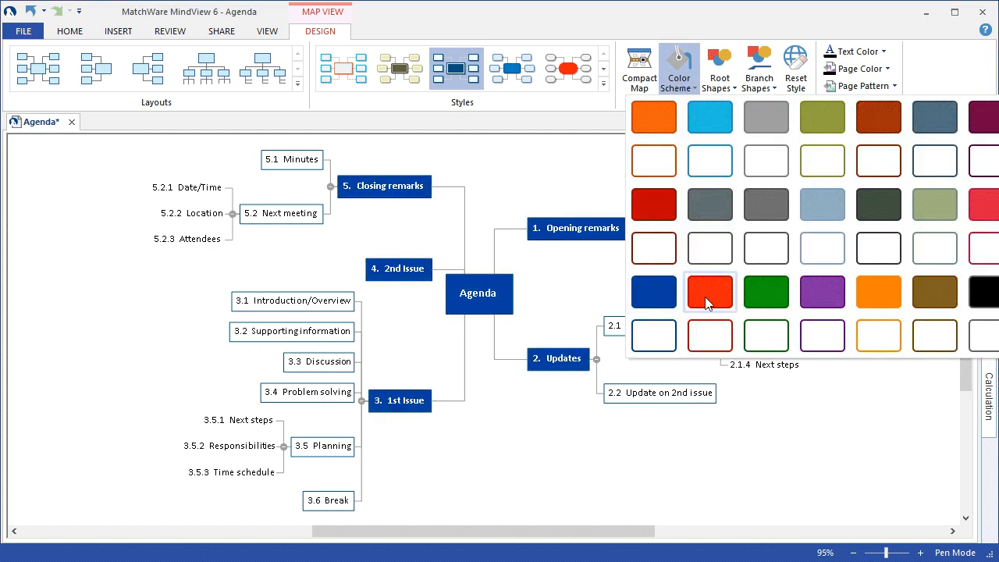
{"action": "left_click", "coordinate": [765, 292]}
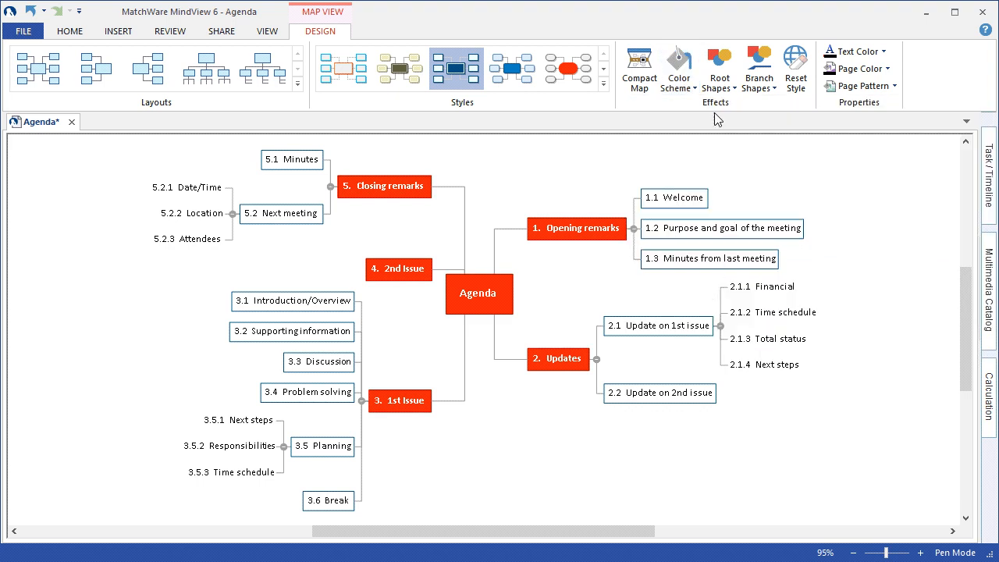
{"action": "left_click", "coordinate": [718, 69]}
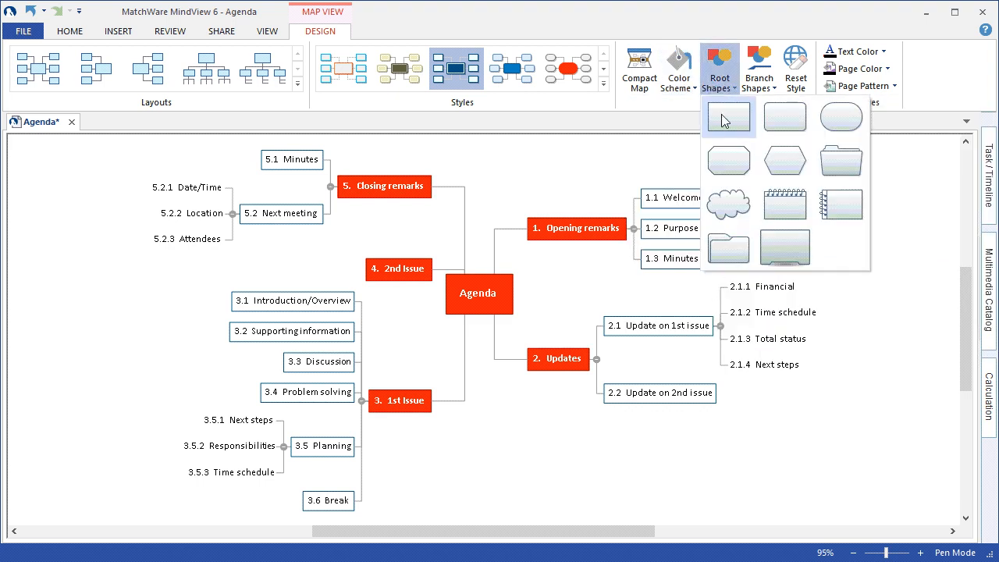
{"action": "mouse_move", "coordinate": [841, 117]}
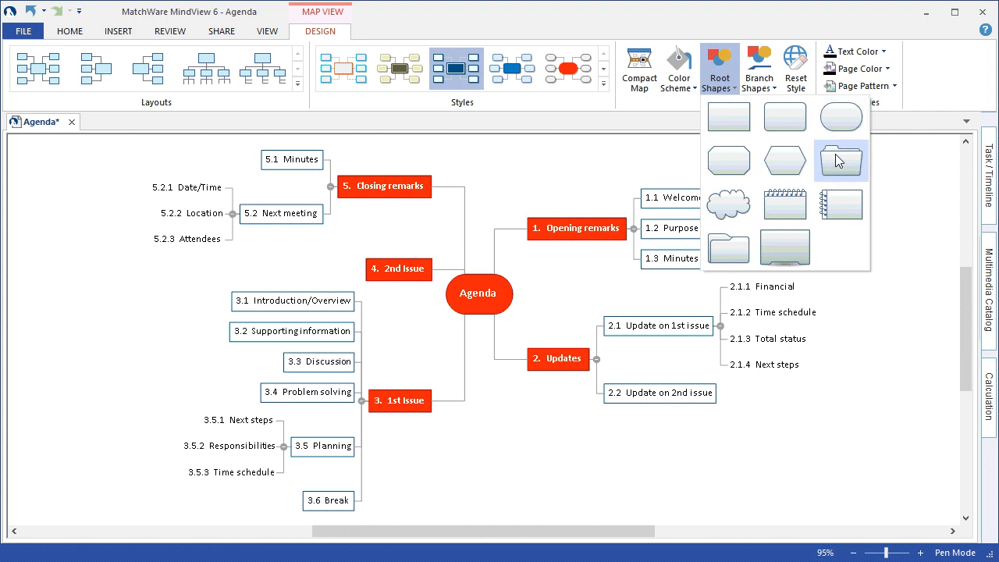
{"action": "left_click", "coordinate": [839, 161]}
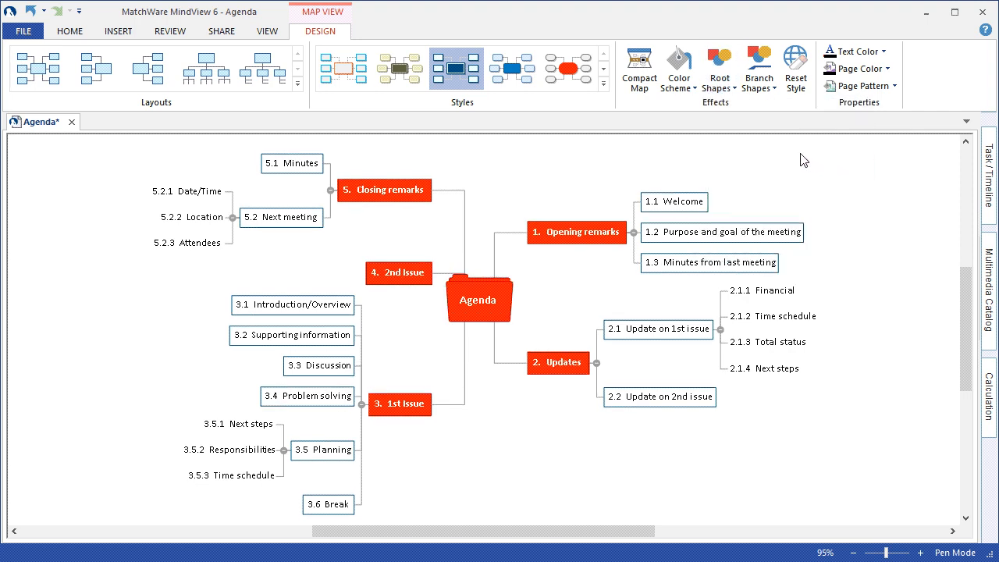
{"action": "left_click", "coordinate": [759, 69]}
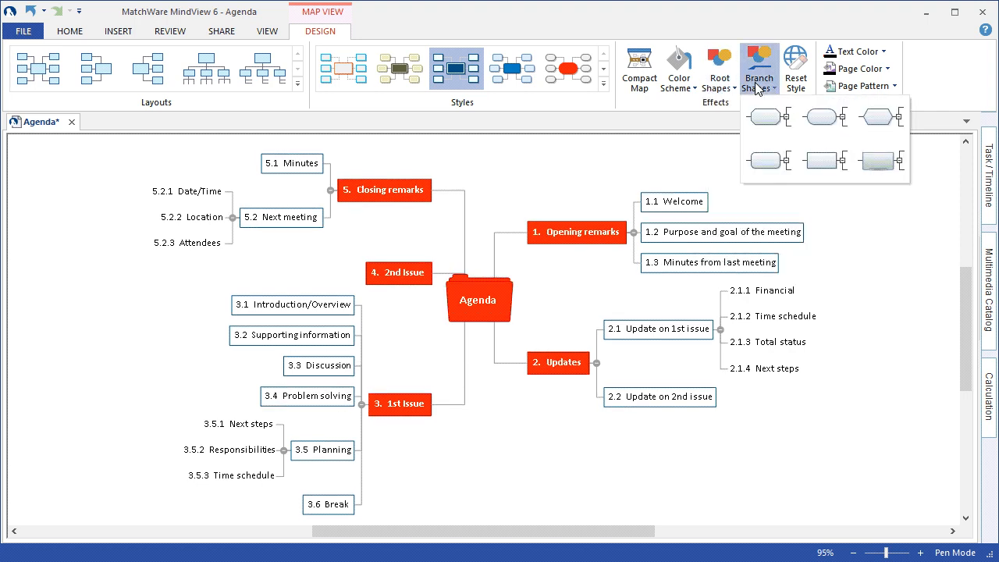
Give the branches angled-end shapes, then reset the map to its default style.
{"action": "left_click", "coordinate": [824, 117]}
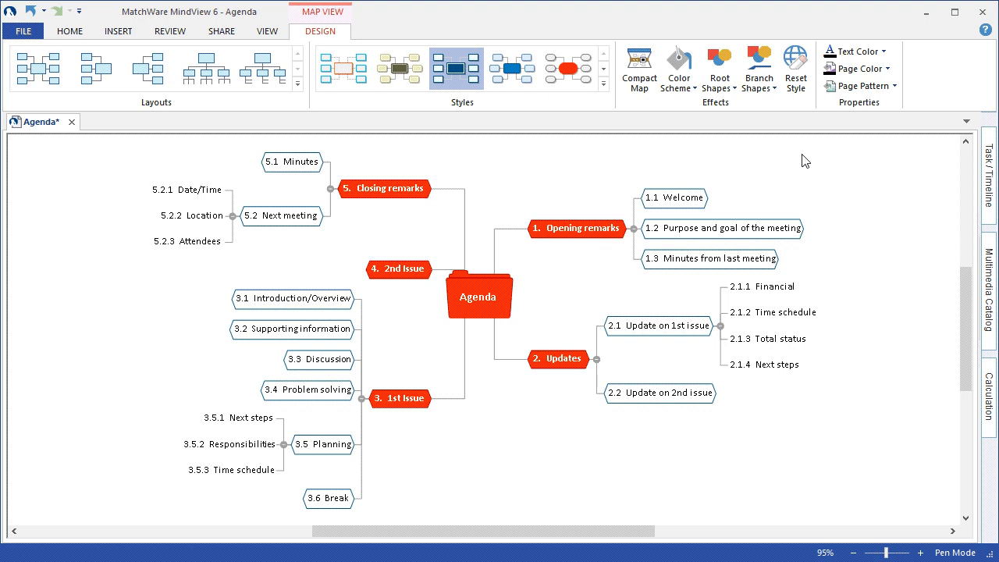
{"action": "mouse_move", "coordinate": [799, 134]}
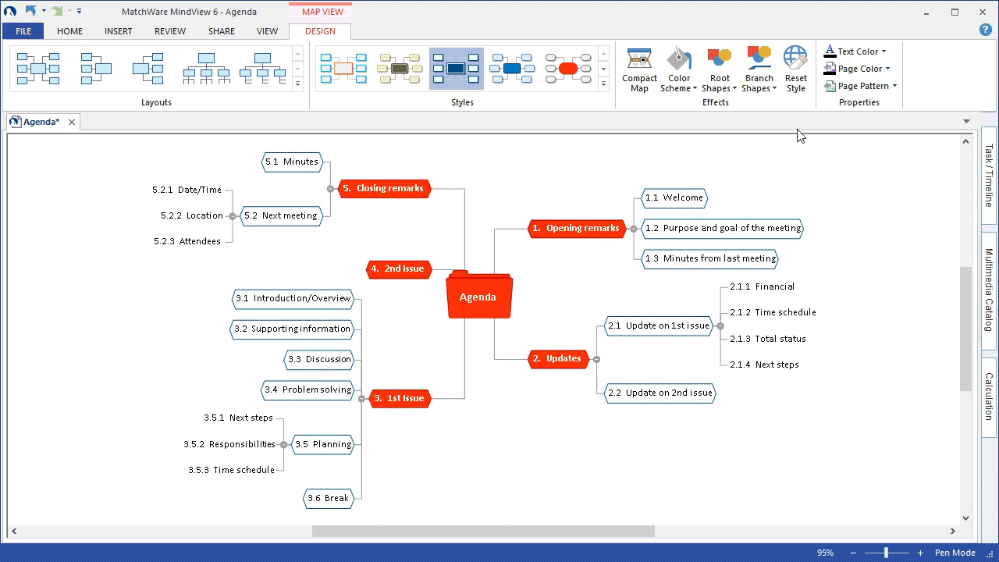
{"action": "left_click", "coordinate": [796, 68]}
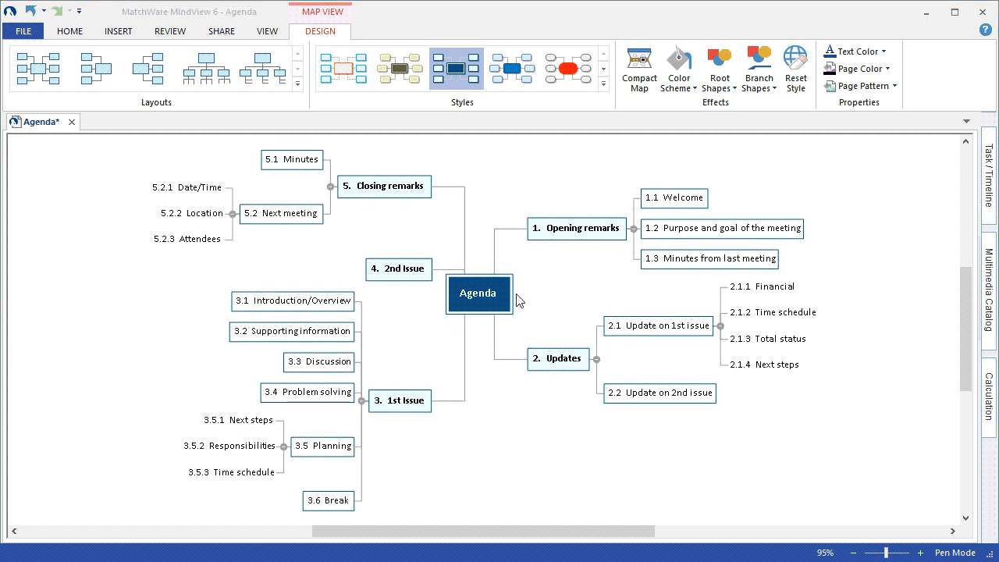
{"action": "left_click", "coordinate": [887, 50]}
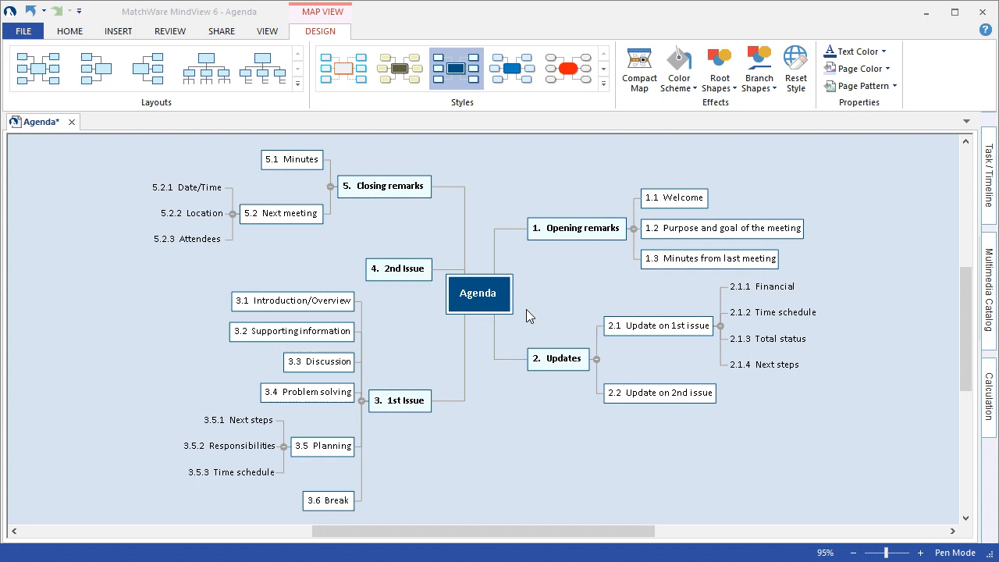
{"action": "left_click", "coordinate": [856, 85]}
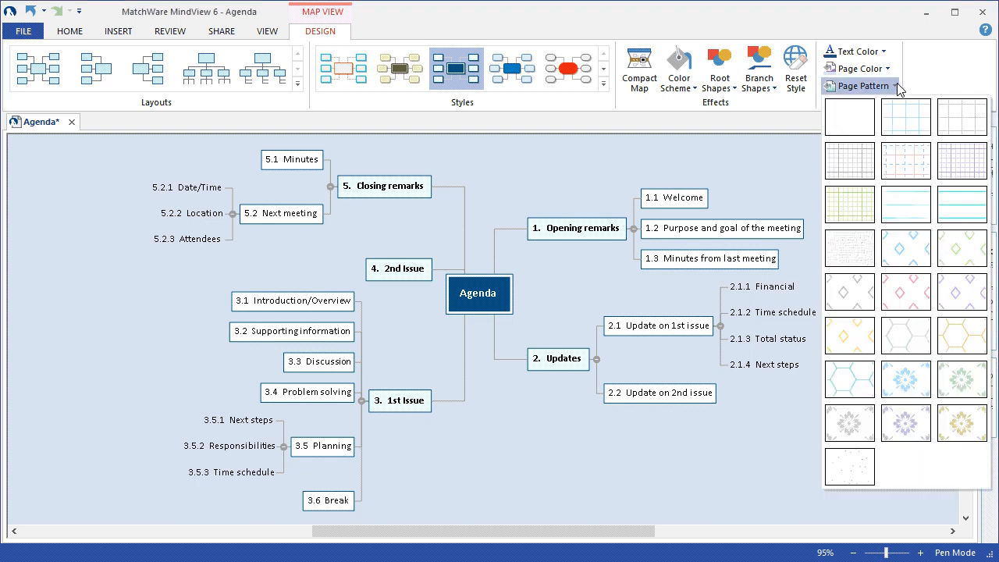
{"action": "mouse_move", "coordinate": [949, 76]}
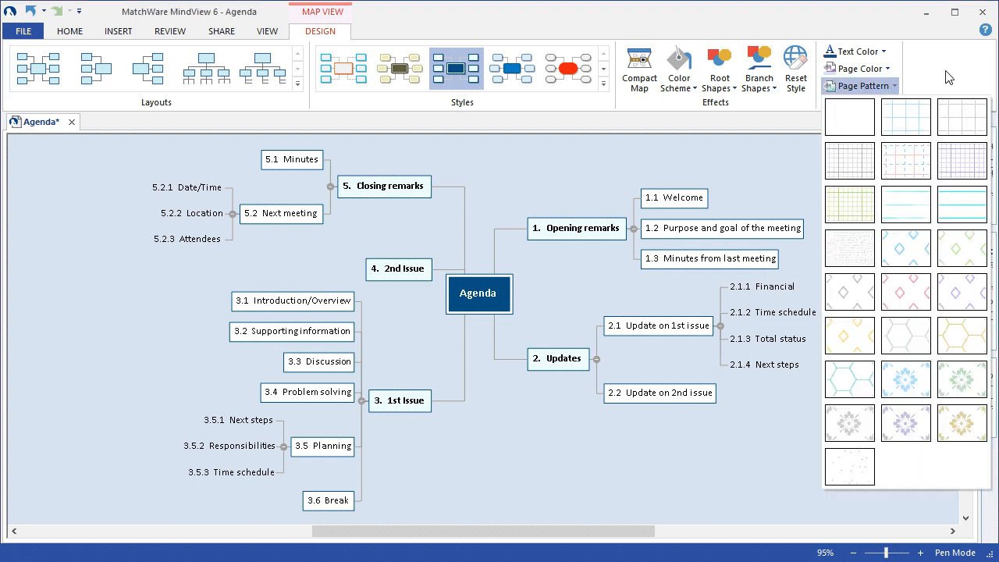
{"action": "left_click", "coordinate": [859, 86]}
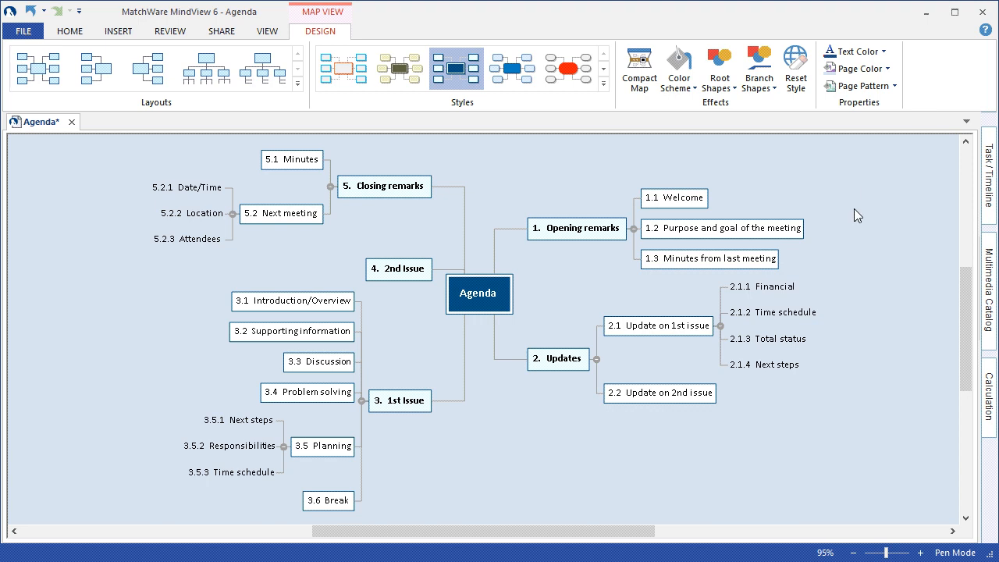
{"action": "mouse_move", "coordinate": [797, 70]}
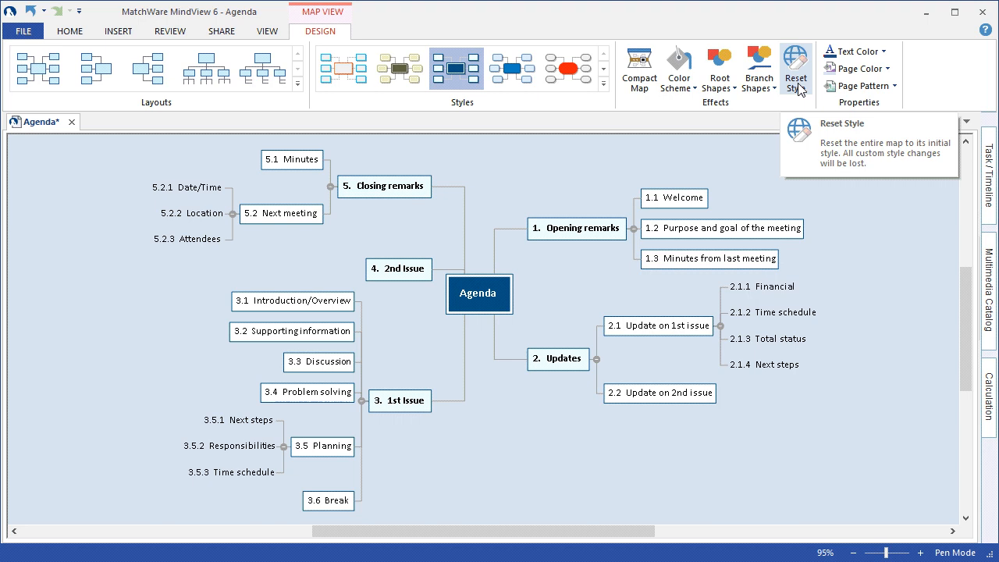
{"action": "mouse_move", "coordinate": [786, 167]}
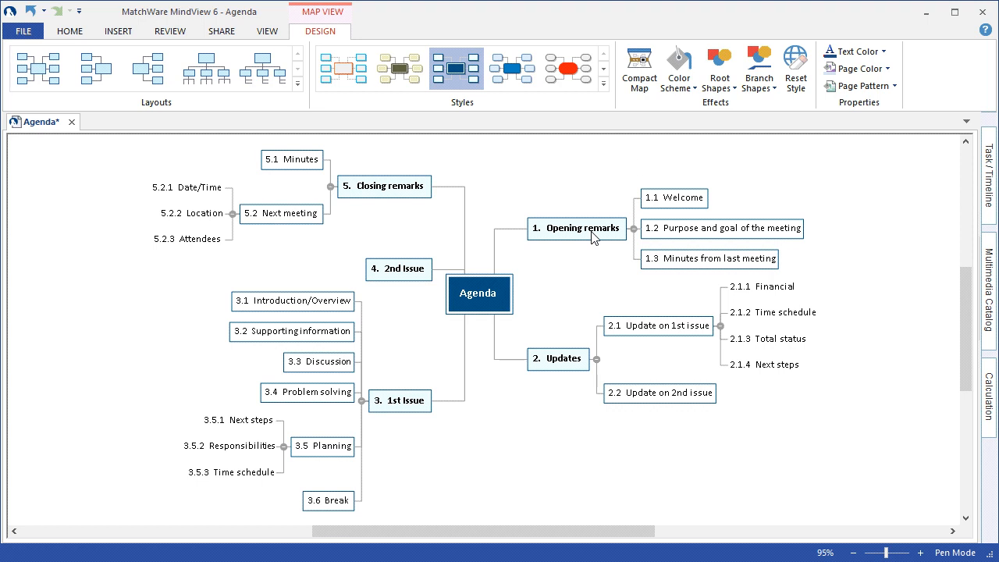
{"action": "left_click", "coordinate": [576, 228]}
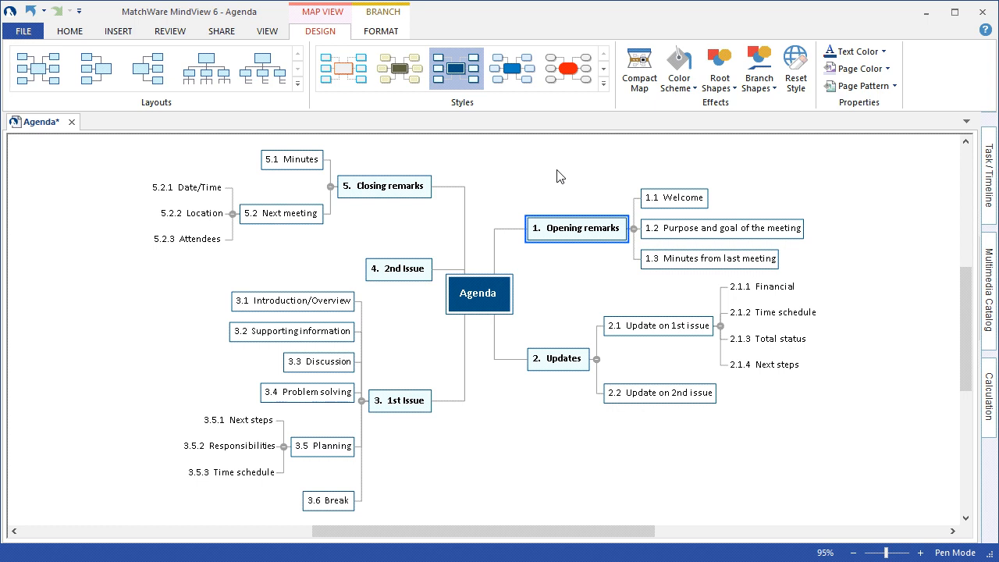
{"action": "mouse_move", "coordinate": [631, 141]}
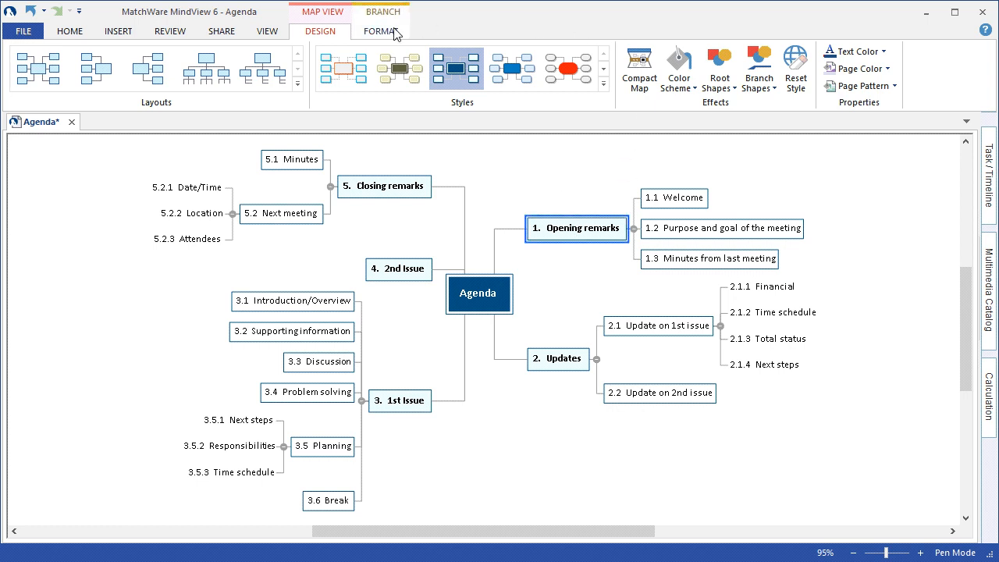
Bring up the Branch Format colour scheme choices for Opening remarks.
{"action": "left_click", "coordinate": [381, 31]}
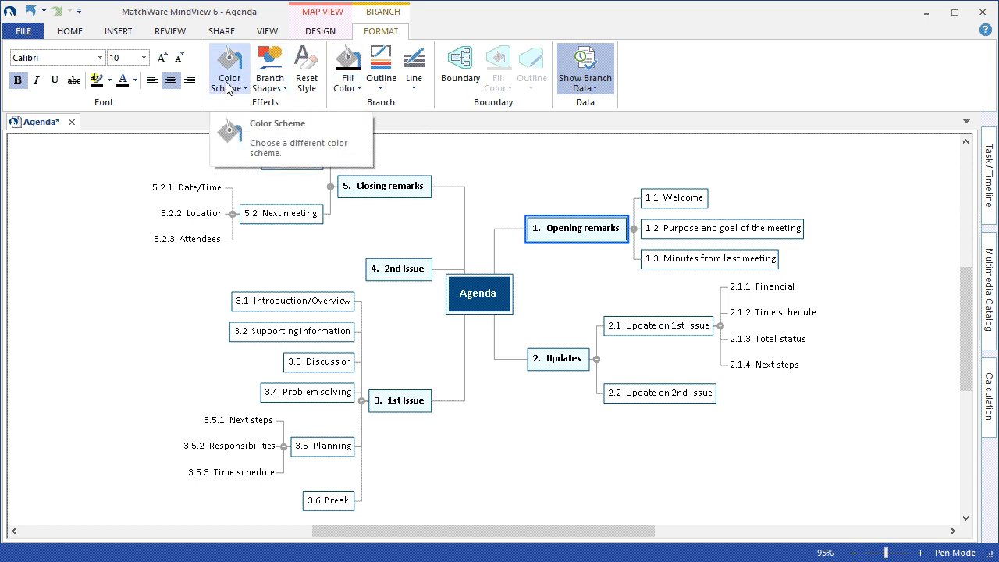
{"action": "left_click", "coordinate": [228, 65]}
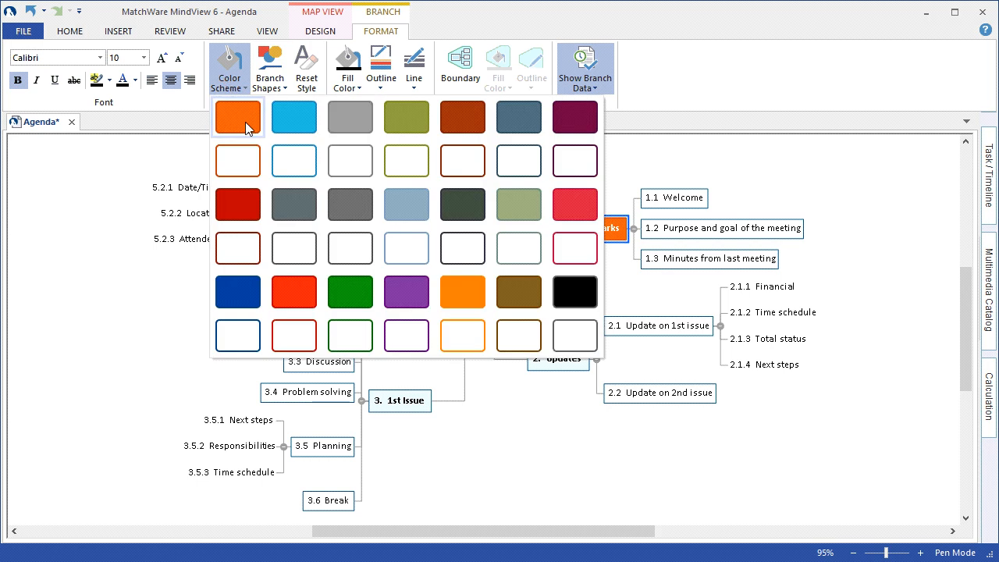
Colour Opening remarks, Updates, 1st Issue and 2nd Issue orange.
{"action": "left_click", "coordinate": [237, 117]}
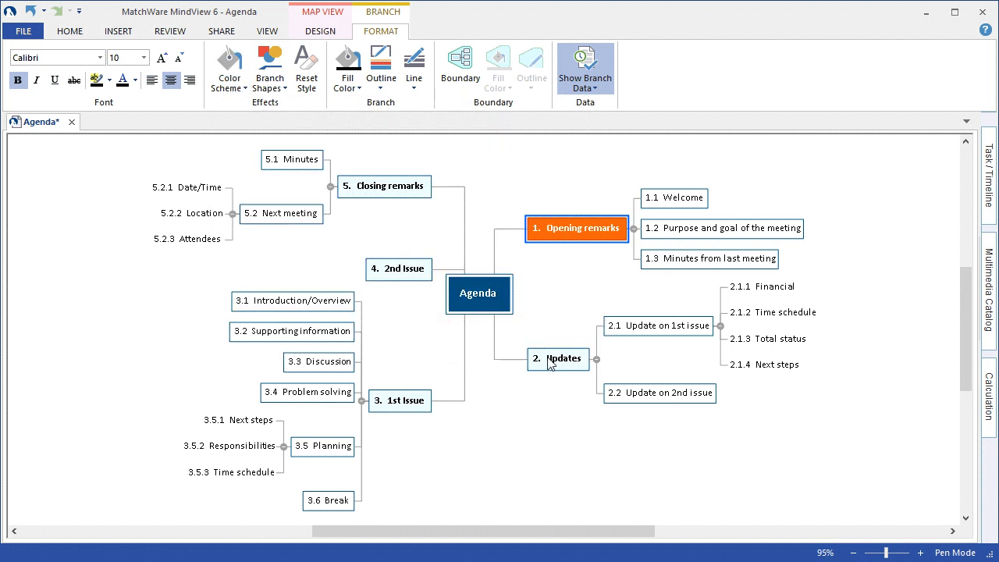
{"action": "left_click", "coordinate": [228, 66]}
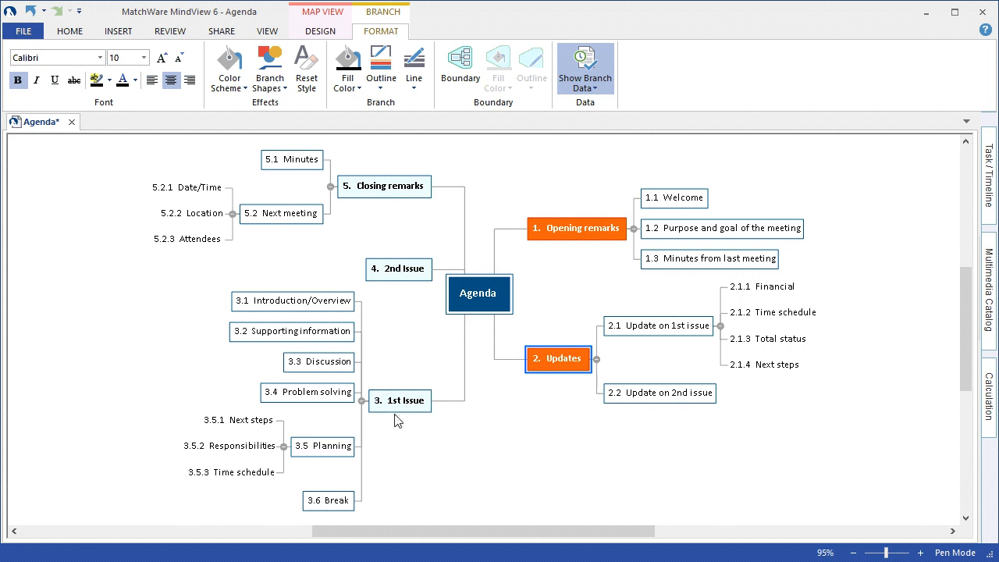
{"action": "left_click", "coordinate": [399, 399]}
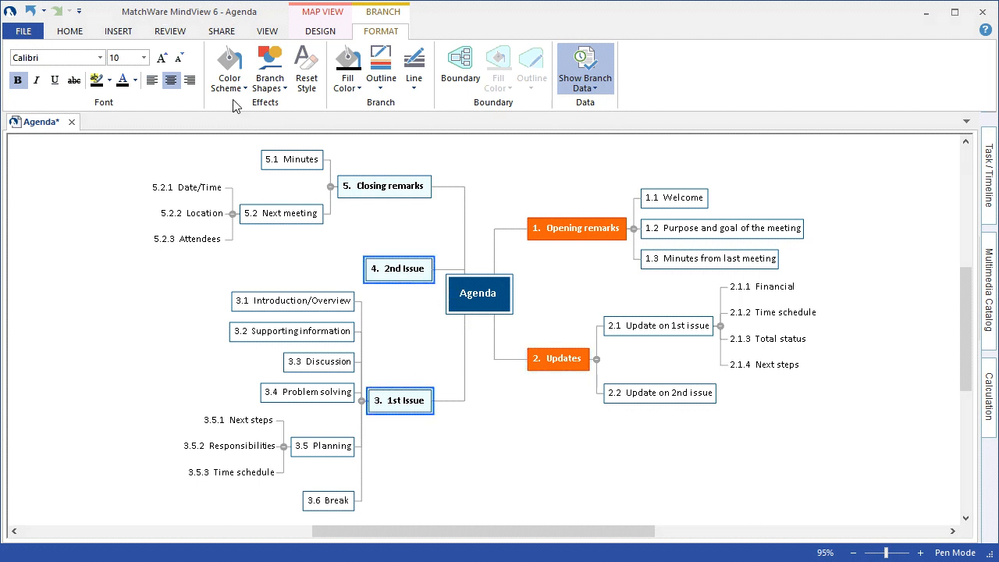
{"action": "left_click", "coordinate": [399, 268]}
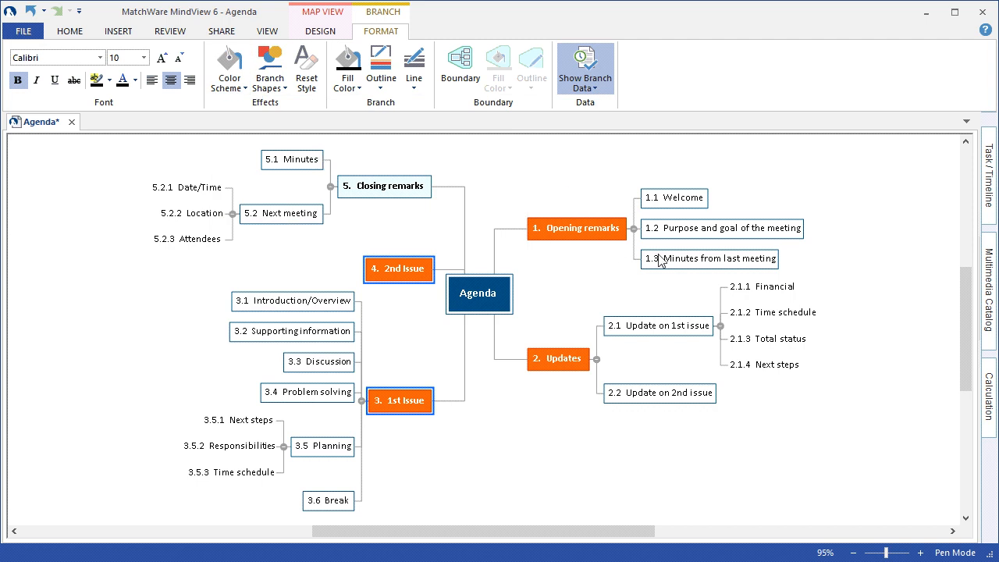
{"action": "left_click", "coordinate": [721, 228]}
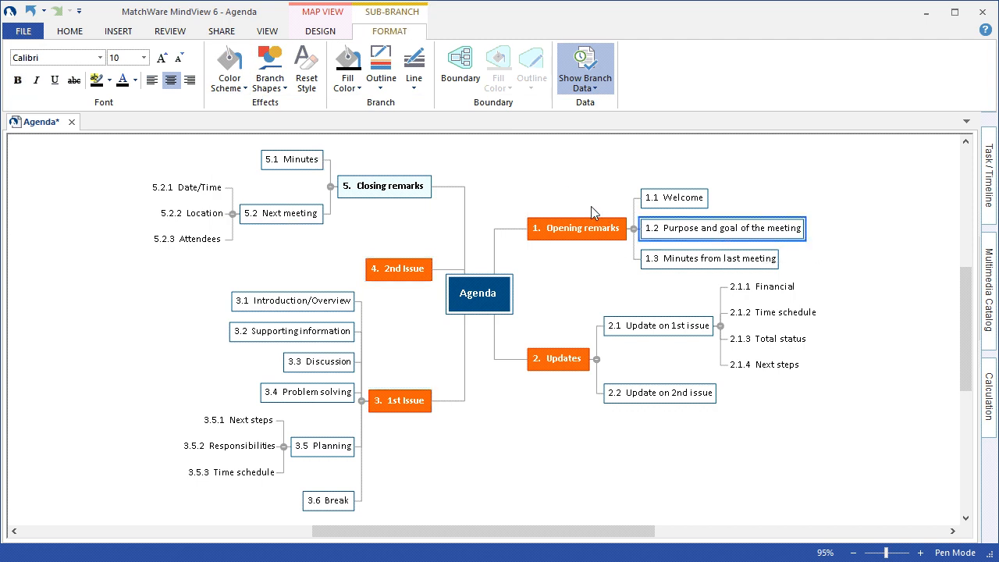
Colour Purpose and goal light blue and Financial dark red.
{"action": "left_click", "coordinate": [228, 69]}
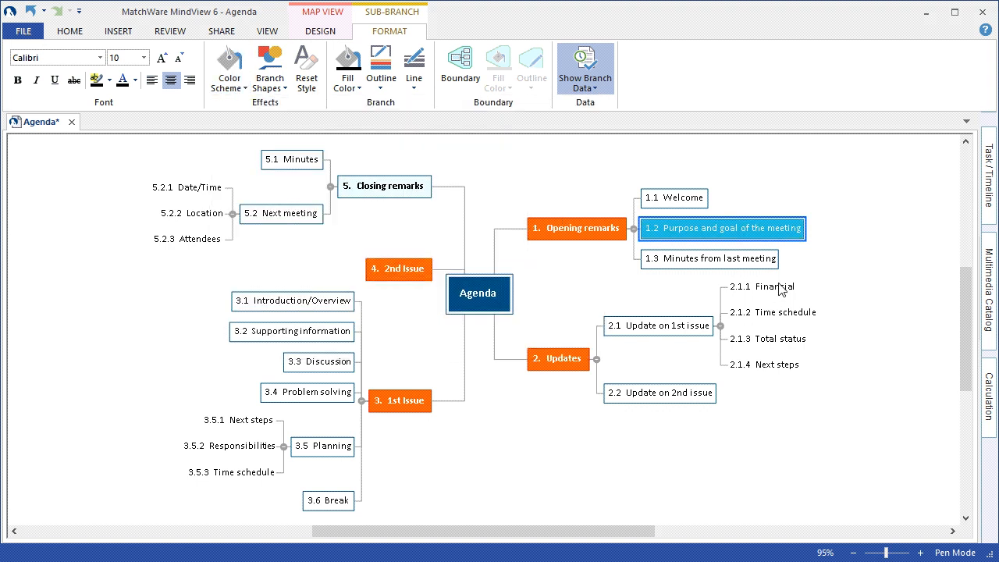
{"action": "left_click", "coordinate": [228, 65]}
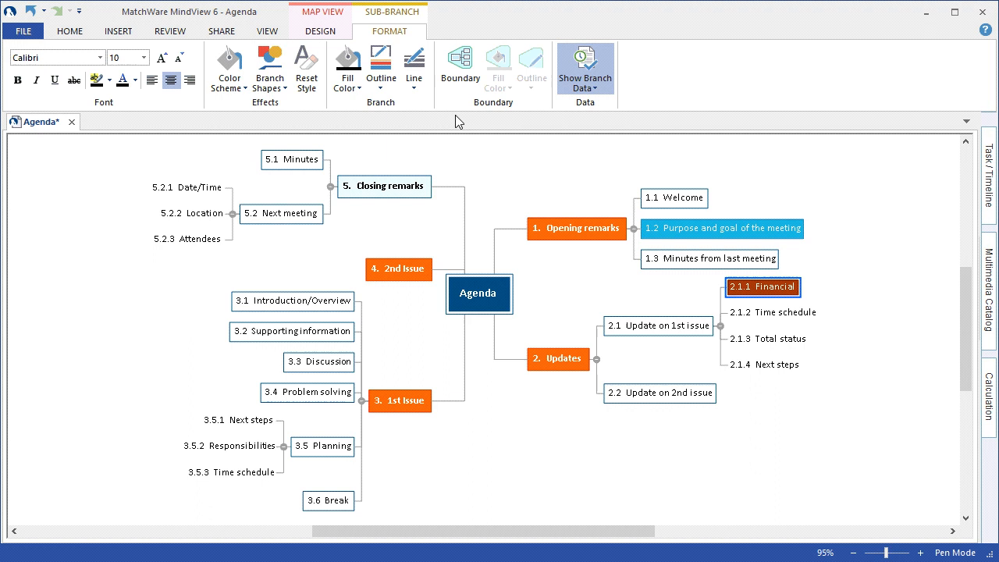
{"action": "mouse_move", "coordinate": [573, 212]}
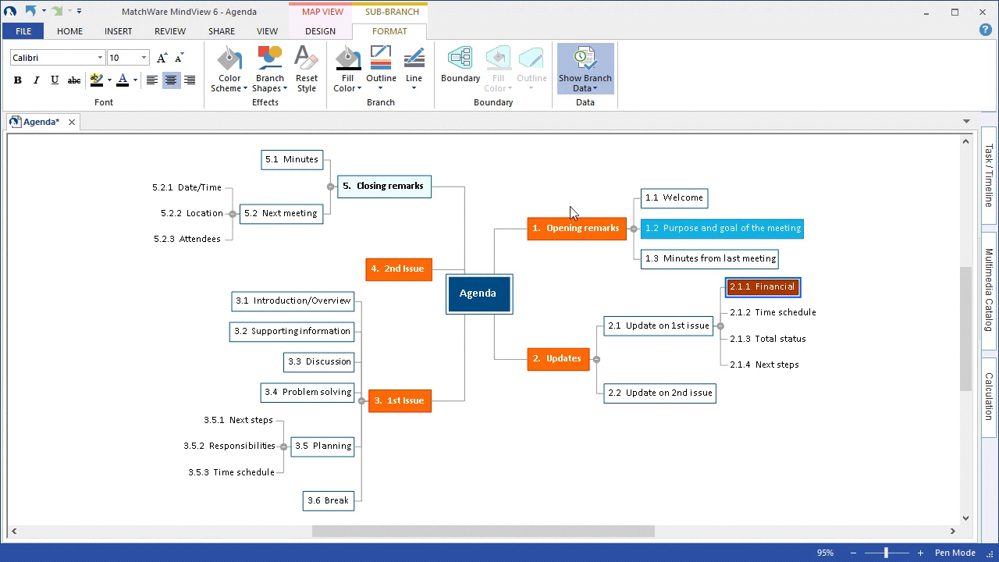
{"action": "left_click", "coordinate": [771, 312]}
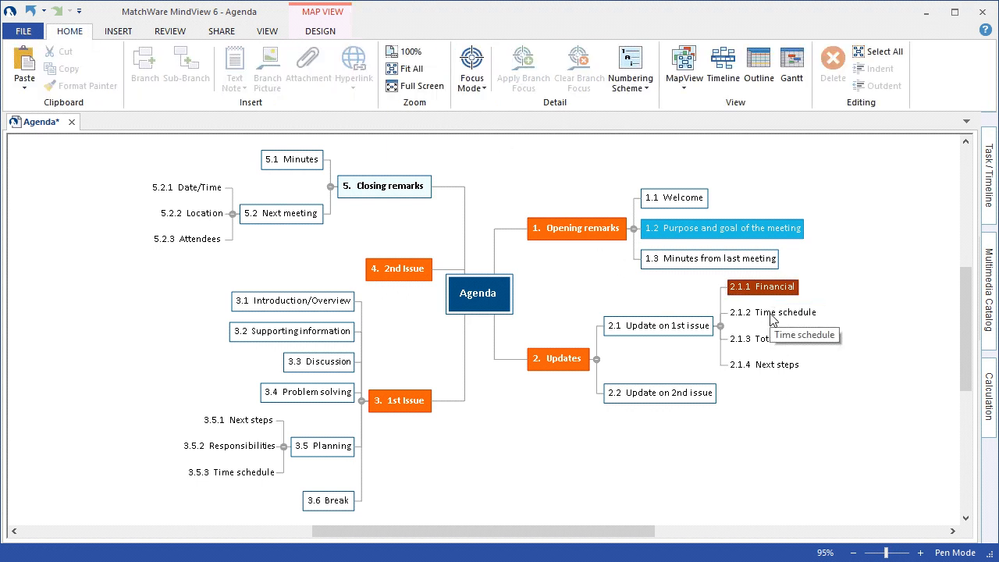
{"action": "left_click", "coordinate": [784, 313]}
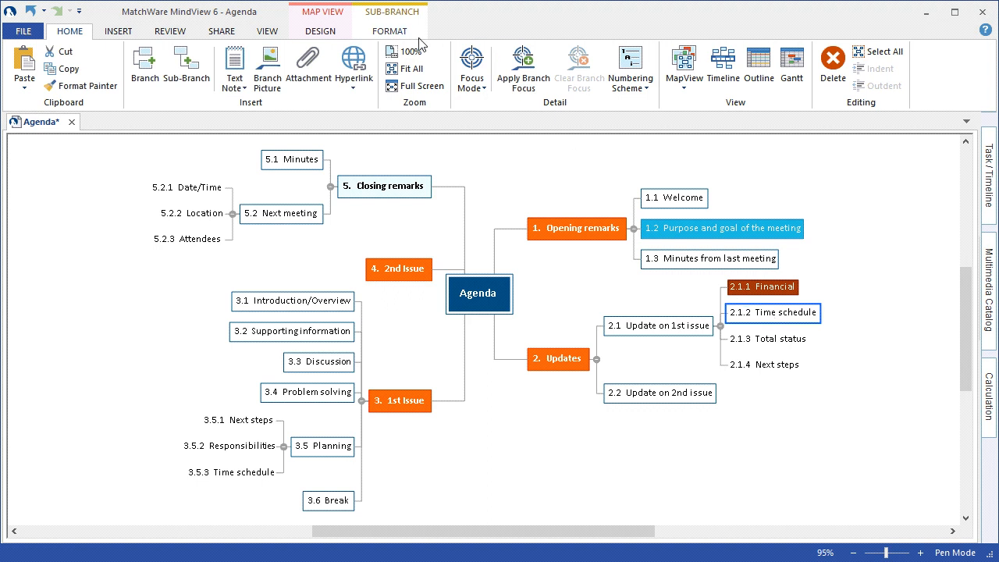
Bring up the outline colour choices for the Time schedule sub-branch.
{"action": "left_click", "coordinate": [389, 31]}
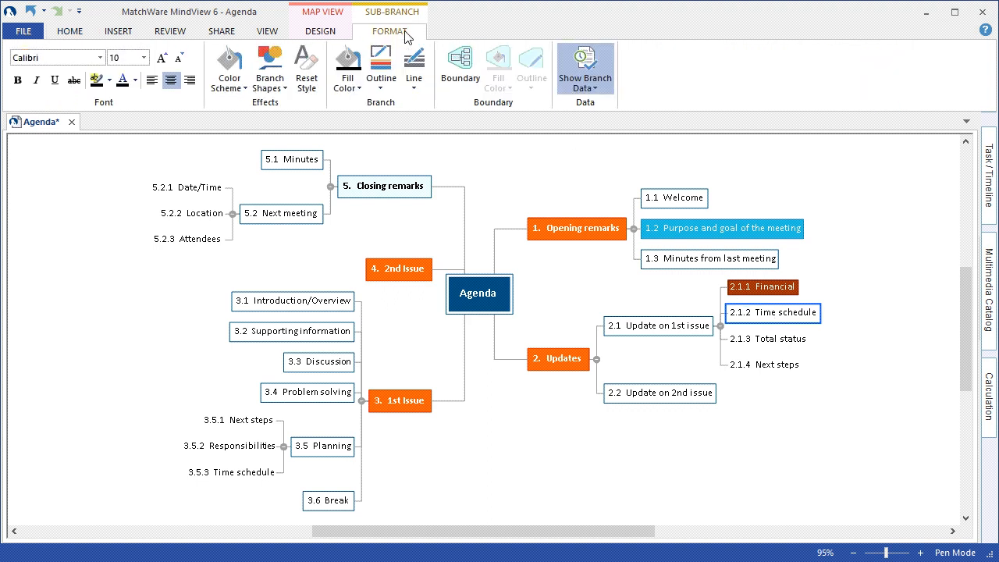
{"action": "left_click", "coordinate": [381, 65]}
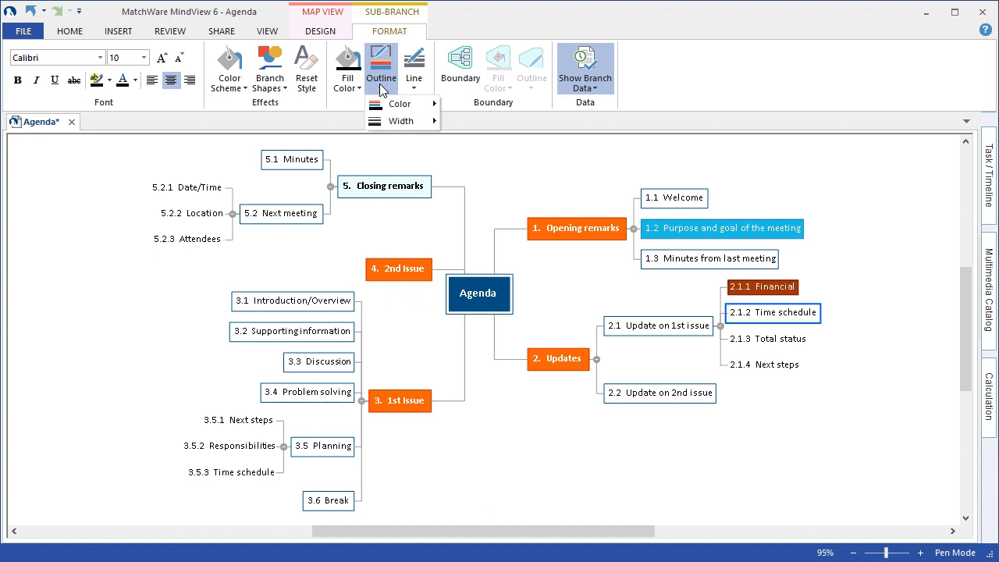
{"action": "left_click", "coordinate": [400, 103]}
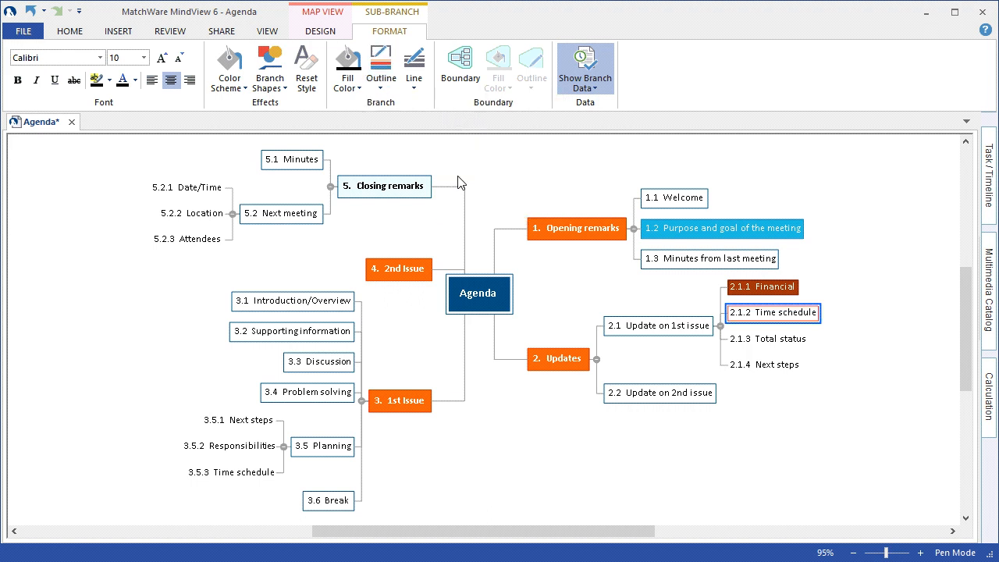
{"action": "mouse_move", "coordinate": [412, 159]}
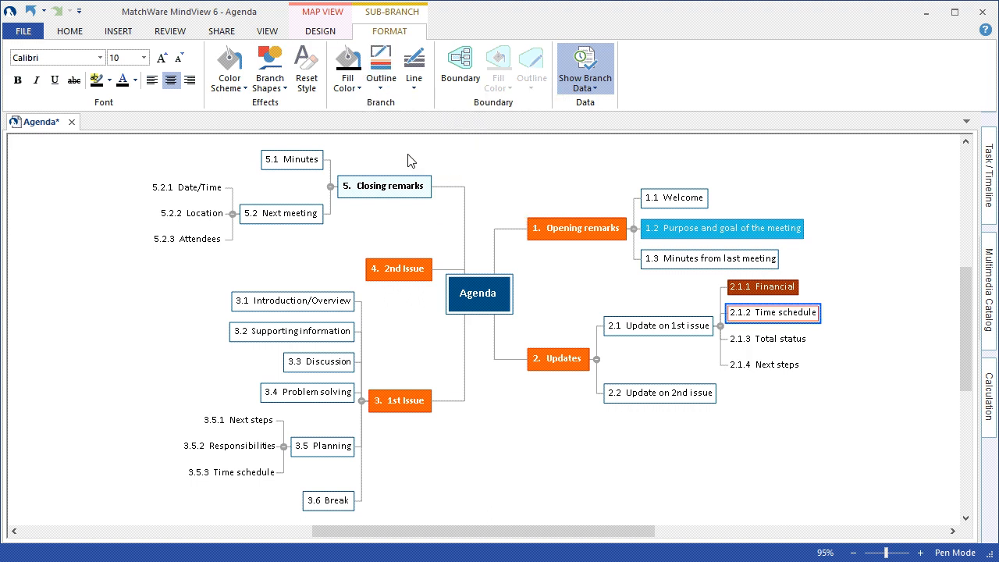
{"action": "mouse_move", "coordinate": [268, 69]}
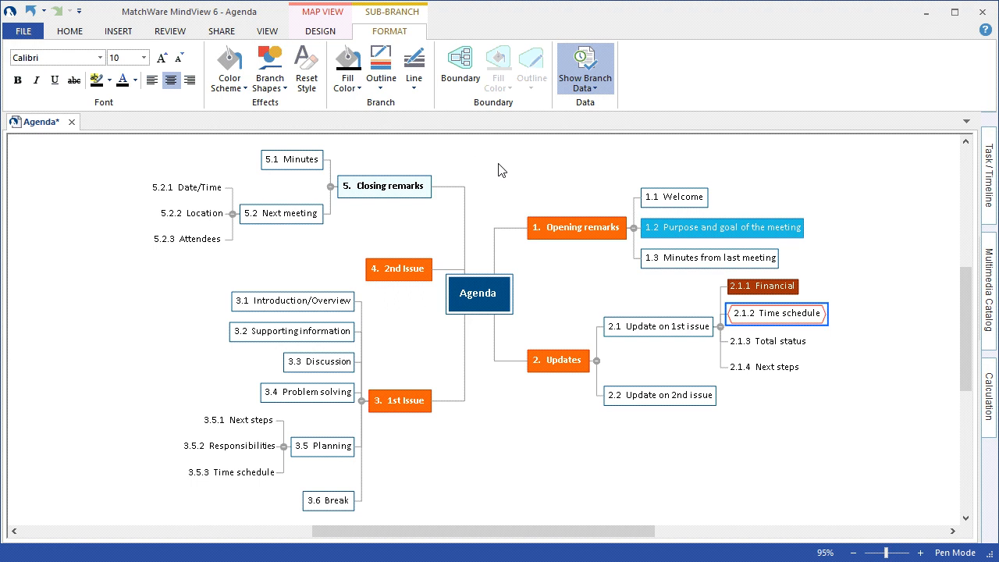
Enclose Opening remarks and its sub-branches in a boundary.
{"action": "left_click", "coordinate": [576, 227]}
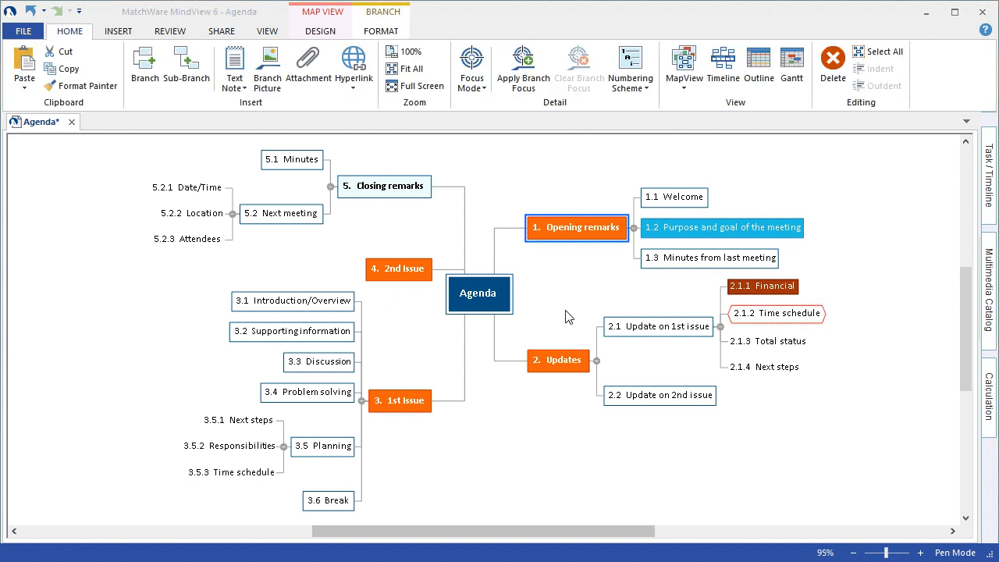
{"action": "mouse_move", "coordinate": [596, 253]}
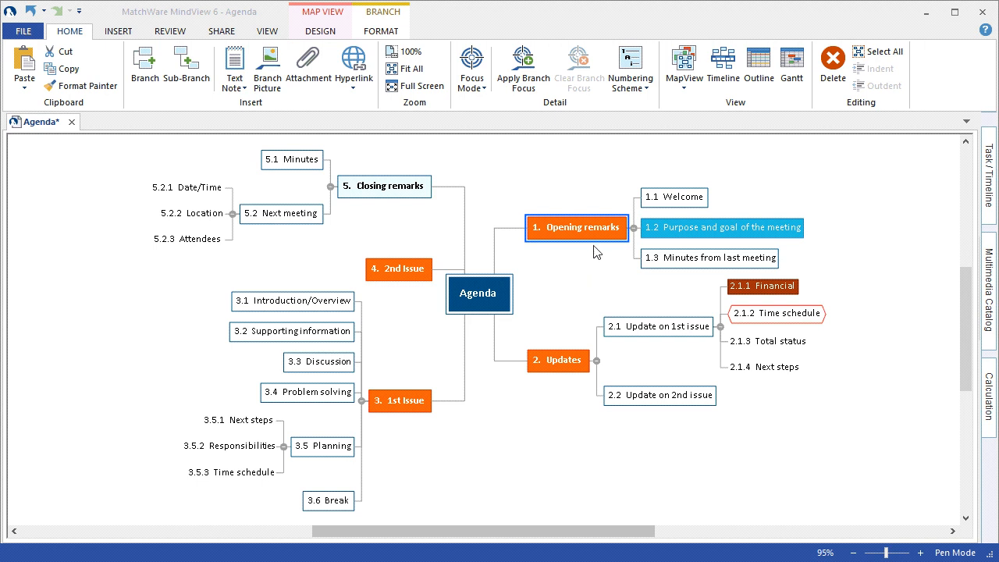
{"action": "mouse_move", "coordinate": [381, 31]}
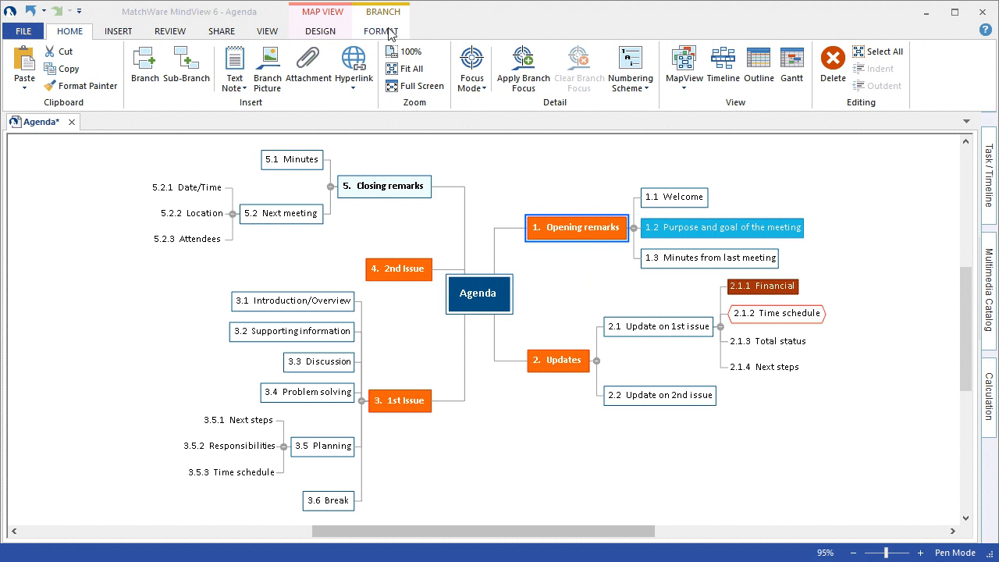
{"action": "left_click", "coordinate": [381, 31]}
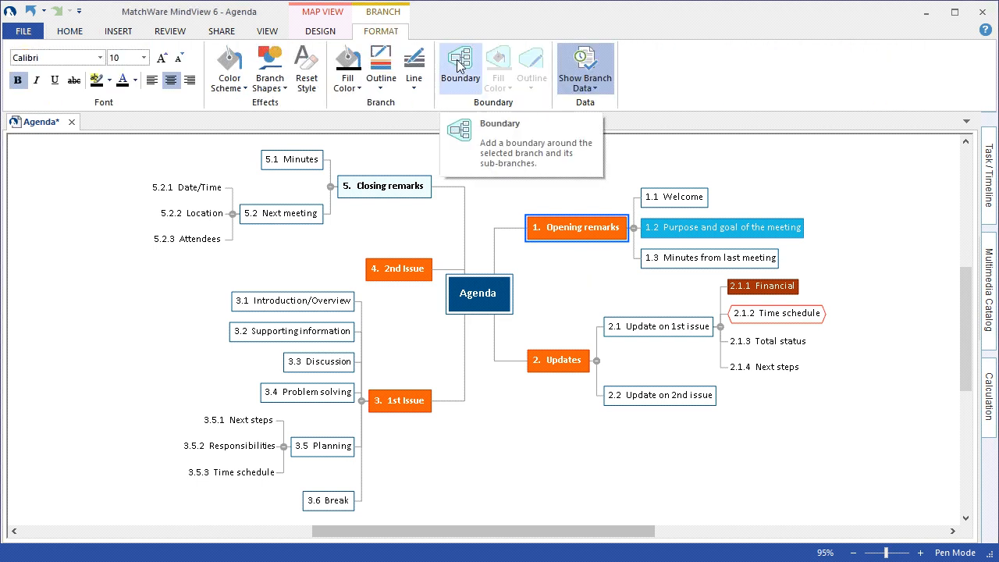
{"action": "left_click", "coordinate": [459, 65]}
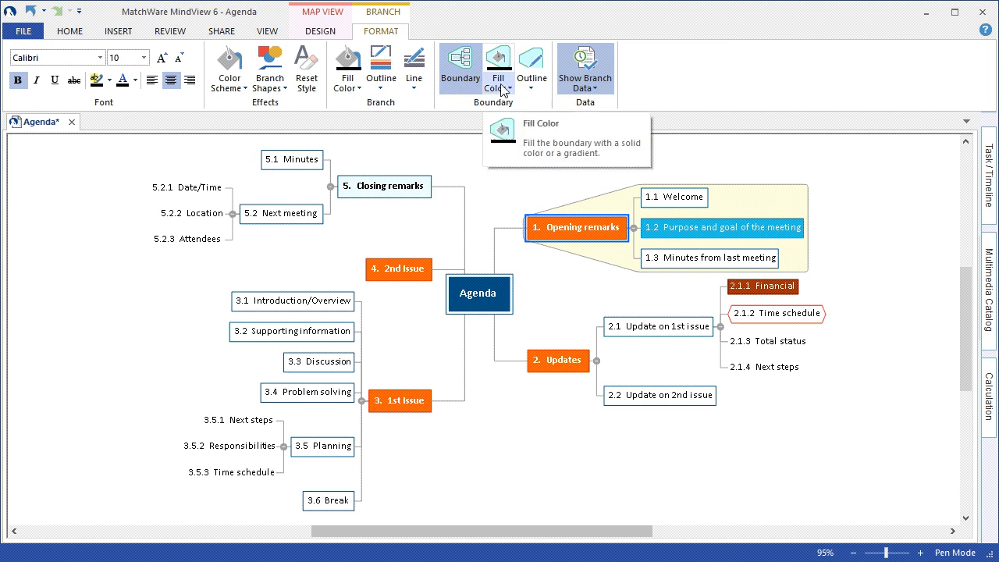
{"action": "mouse_move", "coordinate": [530, 64]}
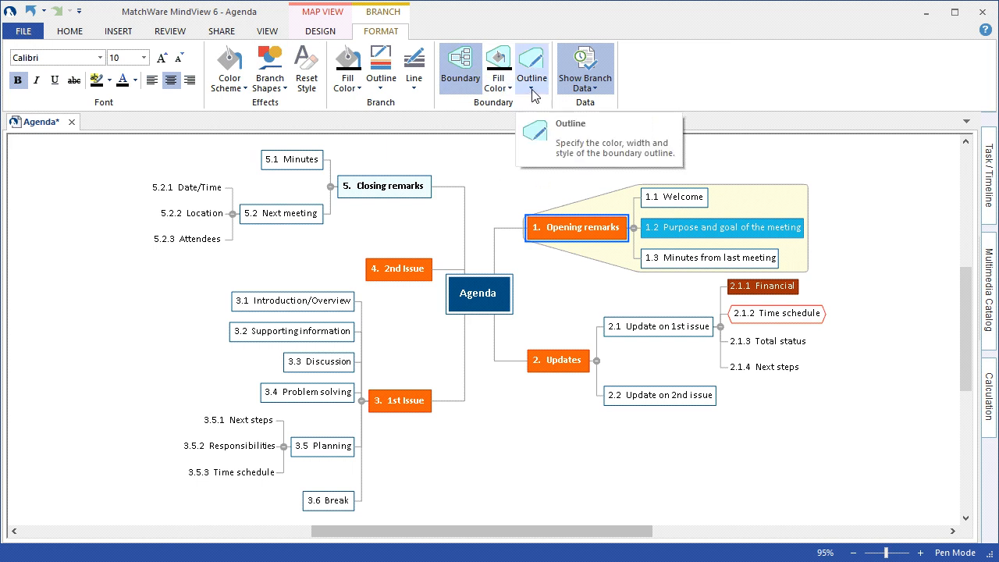